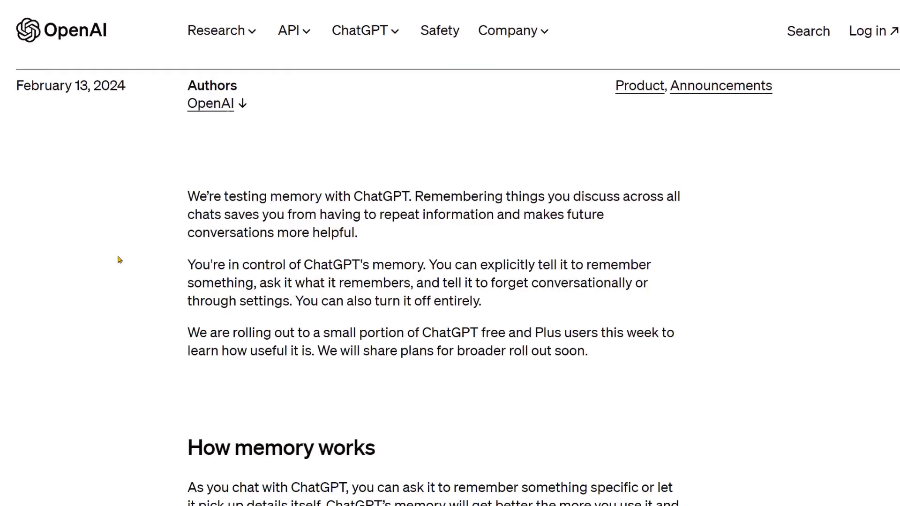
mouse_move(126, 257)
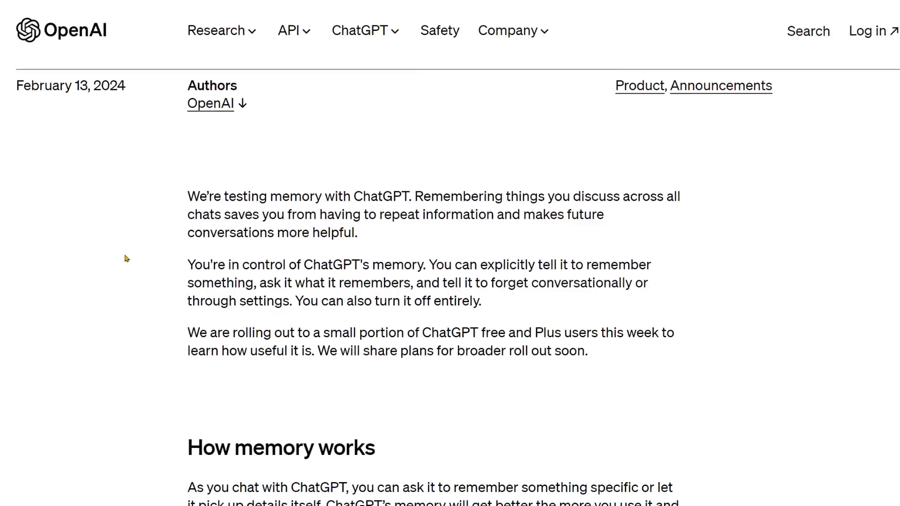